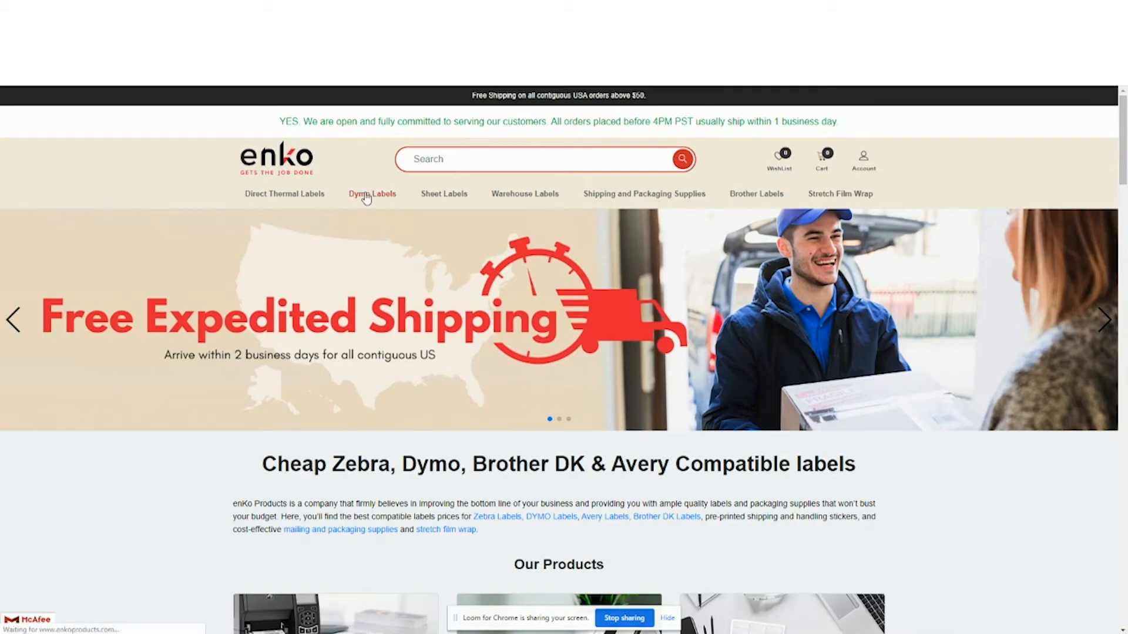
Open enKo's Dymo Labels category and filter it to the 4 x 6" size
{"action": "left_click", "coordinate": [373, 194]}
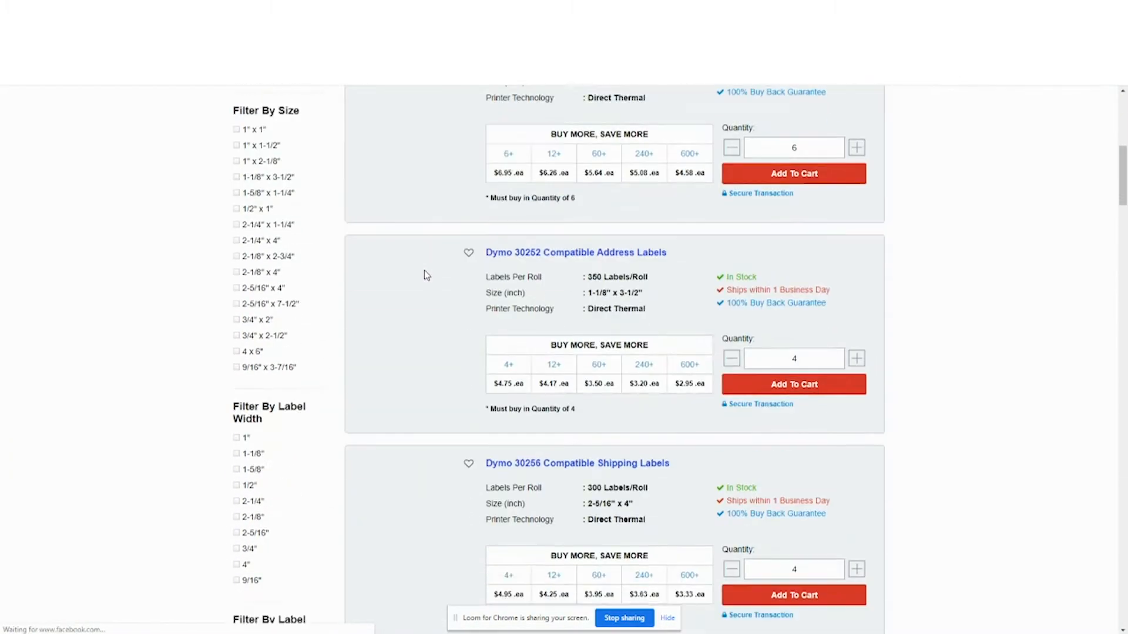
{"action": "scroll", "scroll_direction": "up", "scroll_amount": 3}
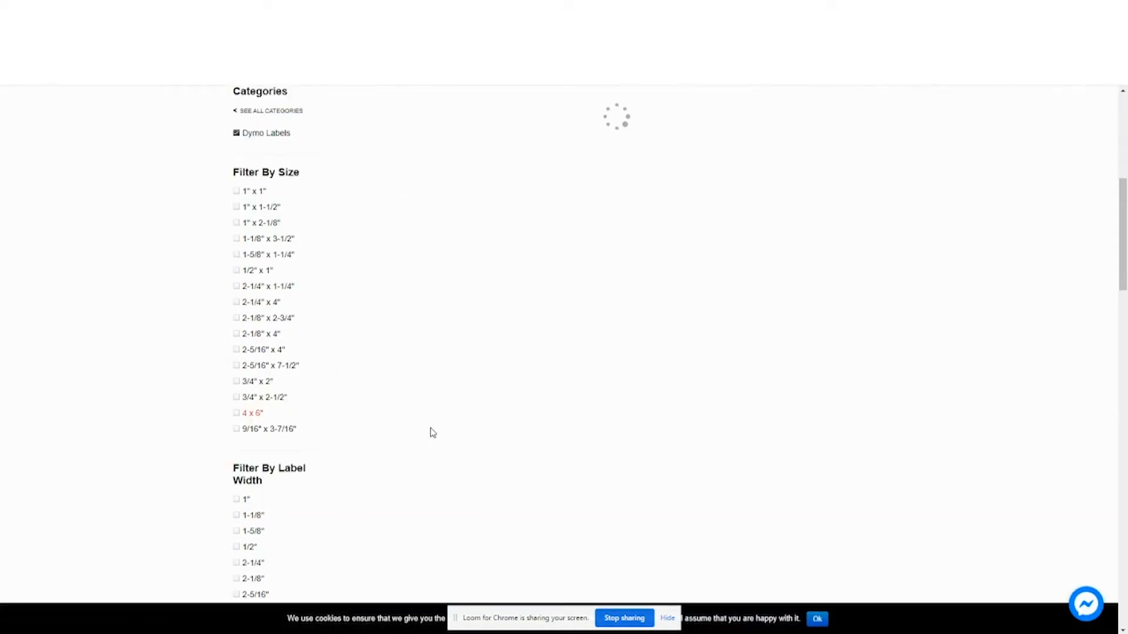
{"action": "left_click", "coordinate": [236, 413]}
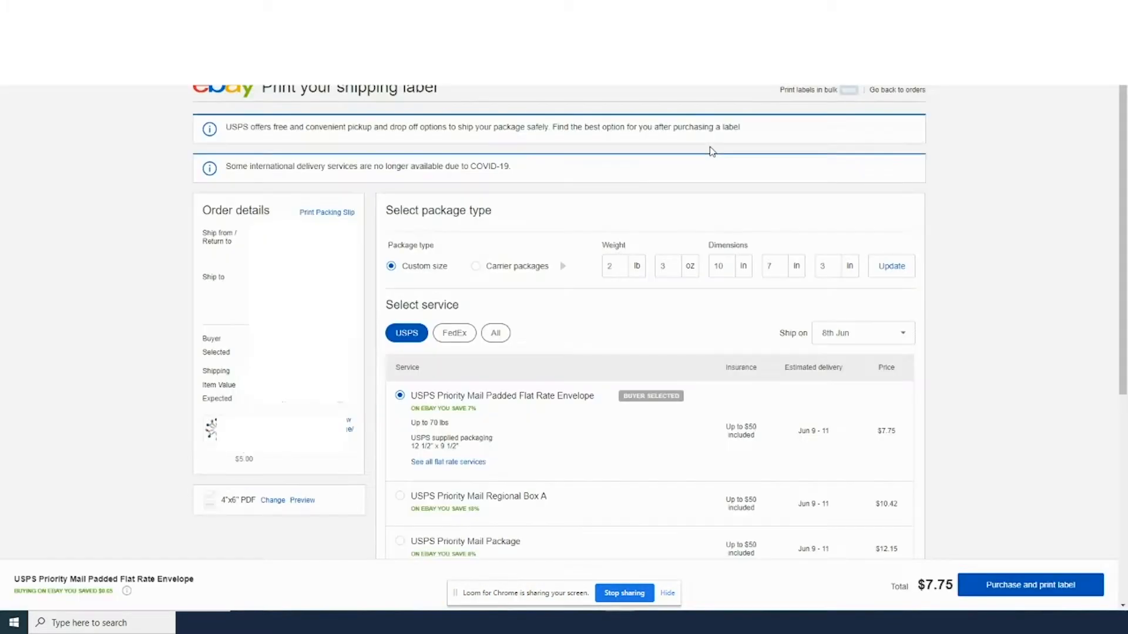
Open Label printing preferences via Change next to the 4"x6" PDF setting
{"action": "scroll", "scroll_direction": "down", "scroll_amount": 3}
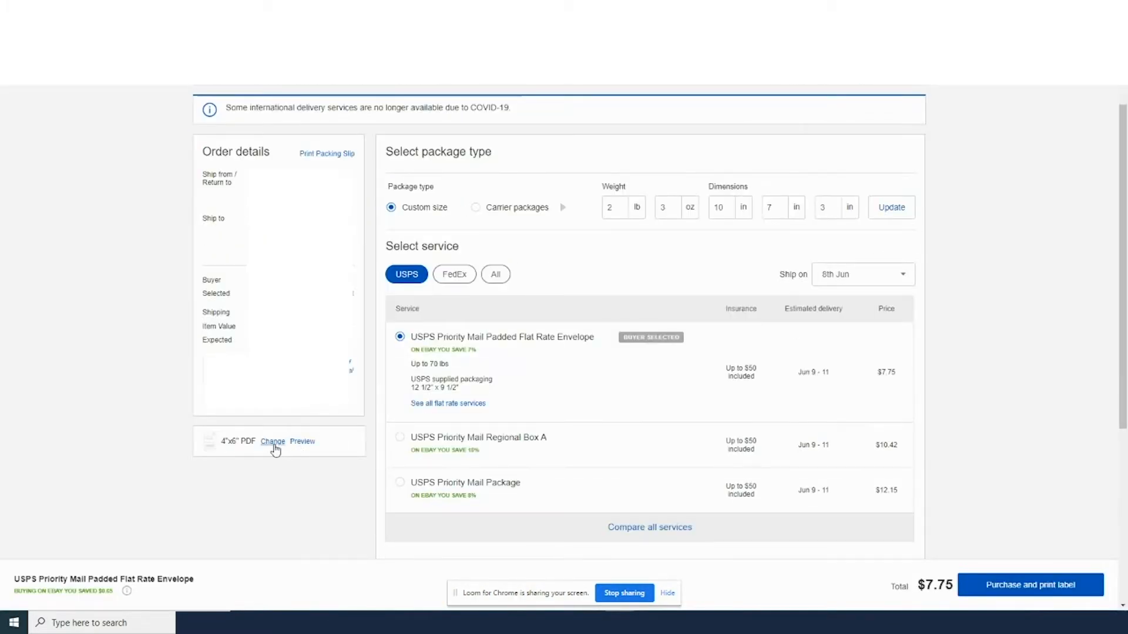
{"action": "left_click", "coordinate": [273, 441]}
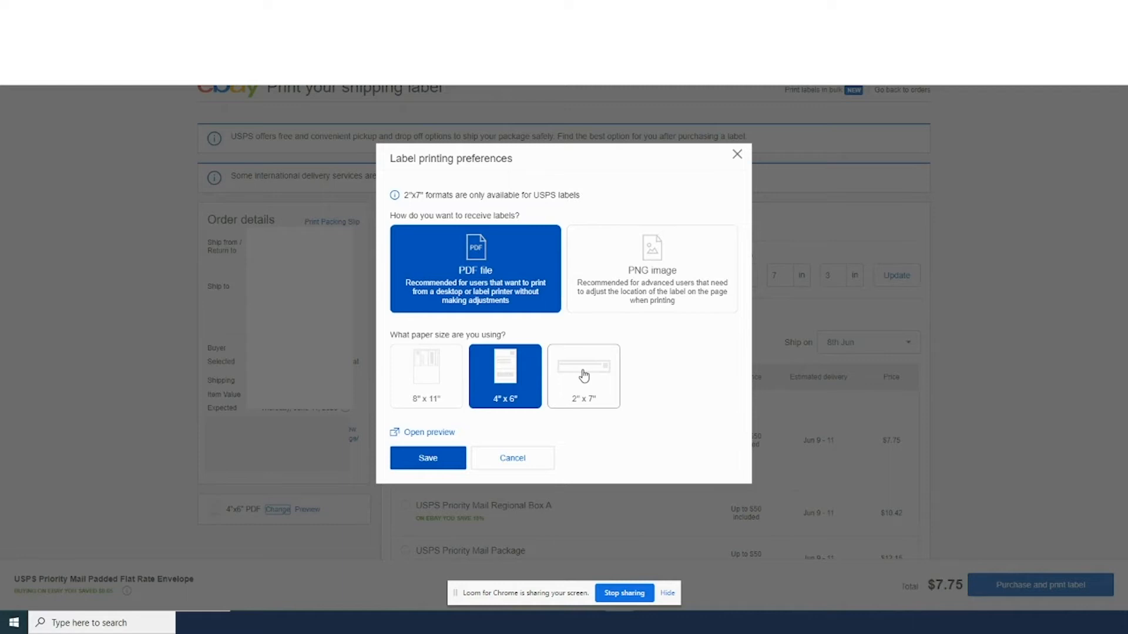
Close preferences, purchase the $7.75 Priority Mail Padded Flat Rate Envelope label, and open it
{"action": "left_click", "coordinate": [428, 459]}
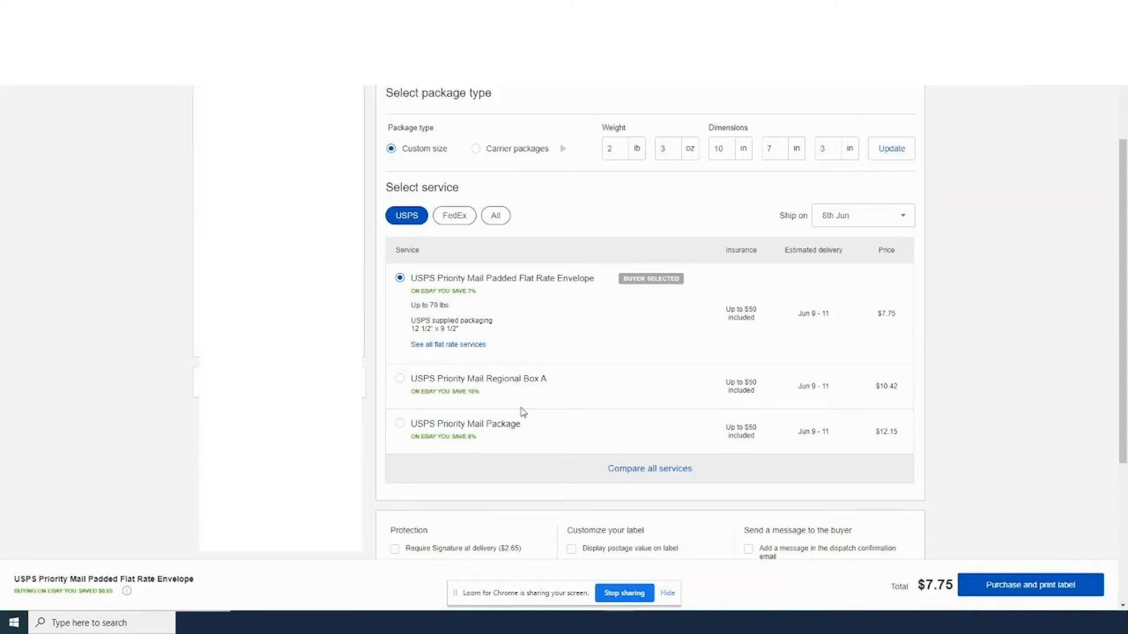
{"action": "scroll", "scroll_direction": "down", "scroll_amount": 3}
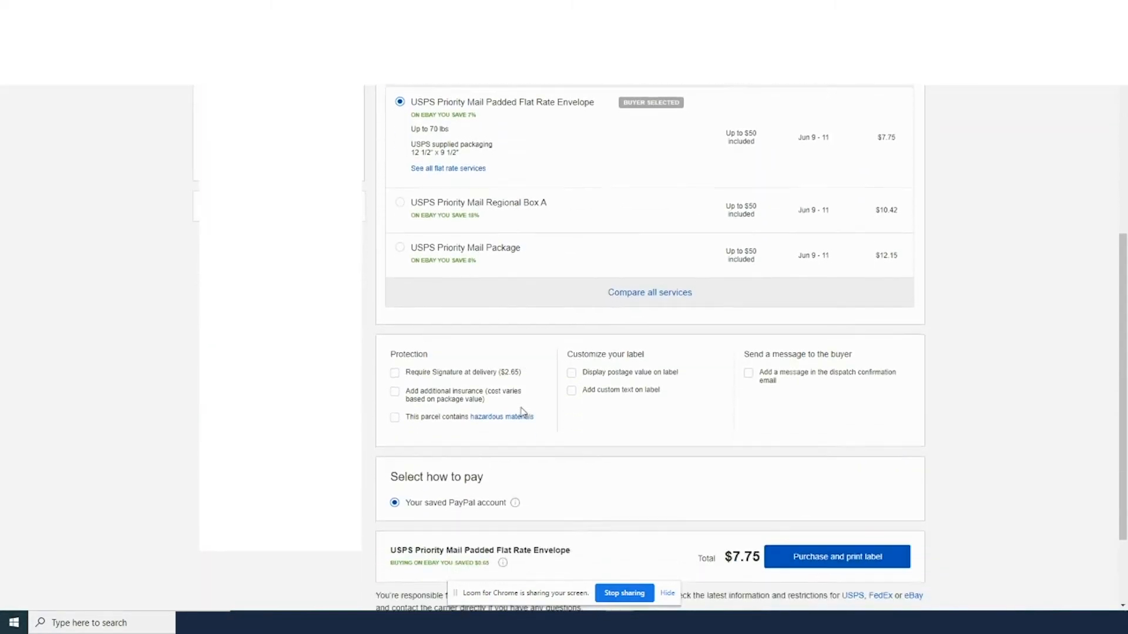
{"action": "scroll", "scroll_direction": "down", "scroll_amount": 3}
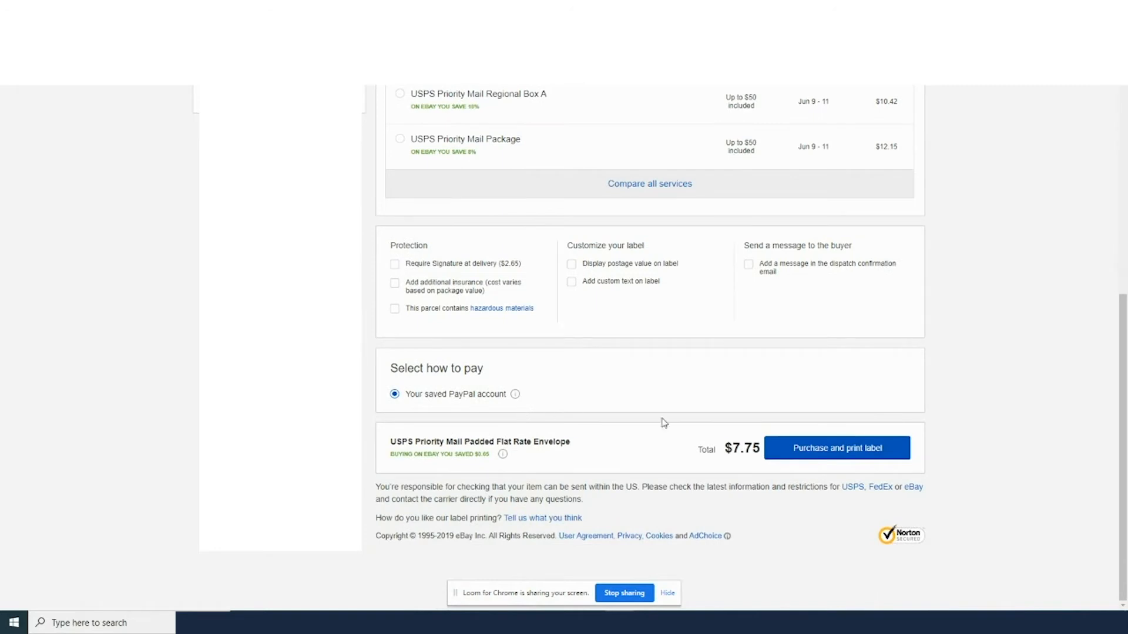
{"action": "left_click", "coordinate": [837, 447]}
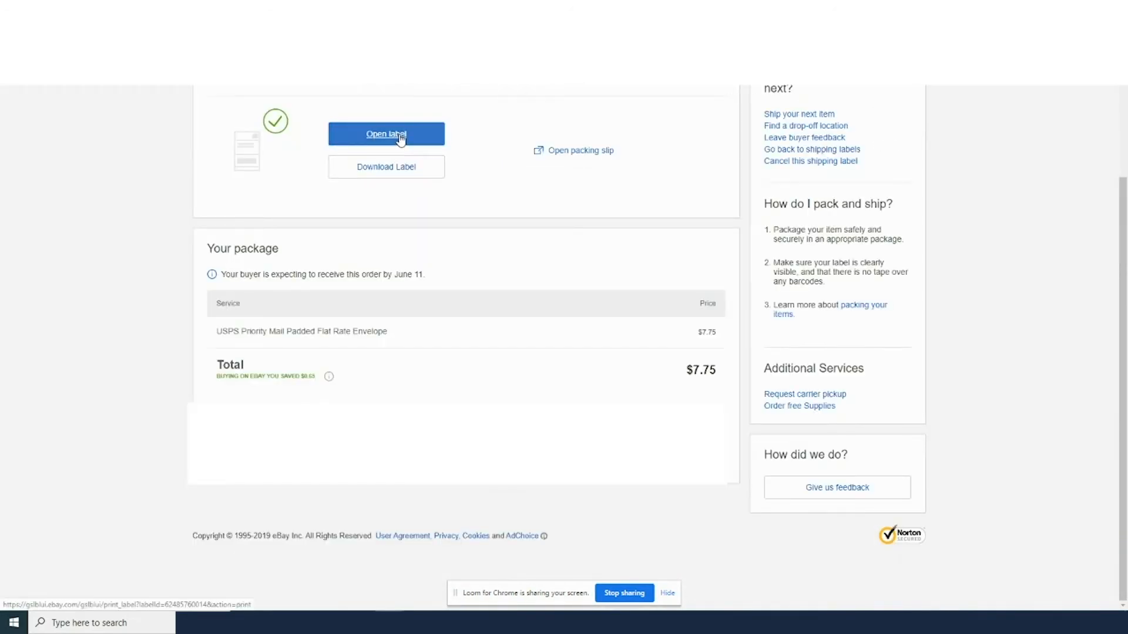
{"action": "left_click", "coordinate": [387, 134]}
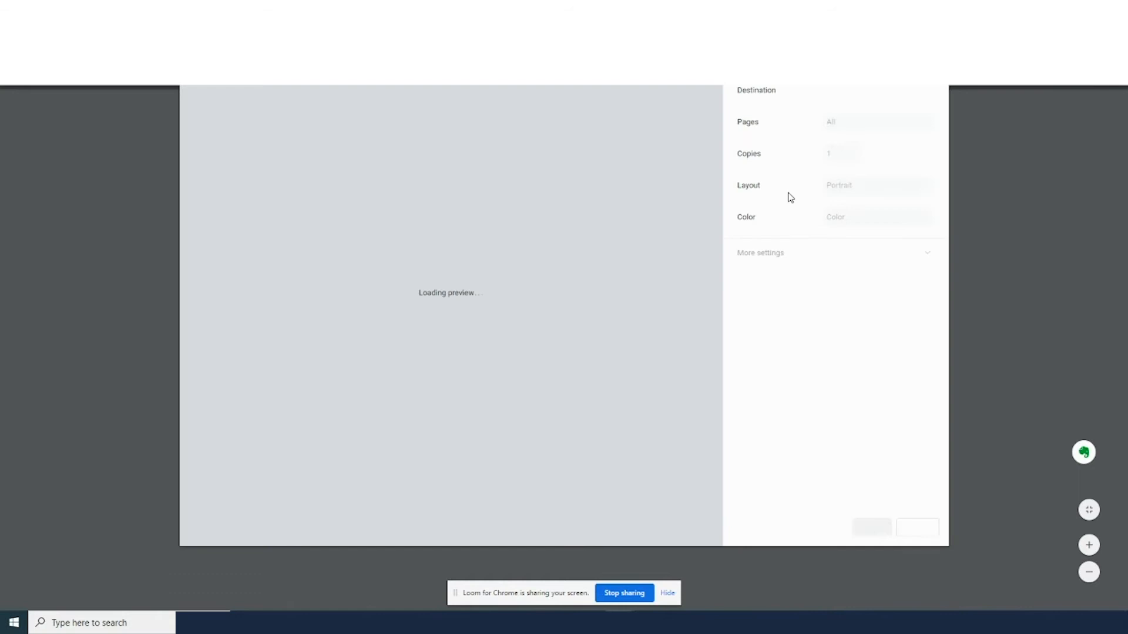
Set the print paper size to 1744907 4 in x 6 in
{"action": "left_click", "coordinate": [877, 185]}
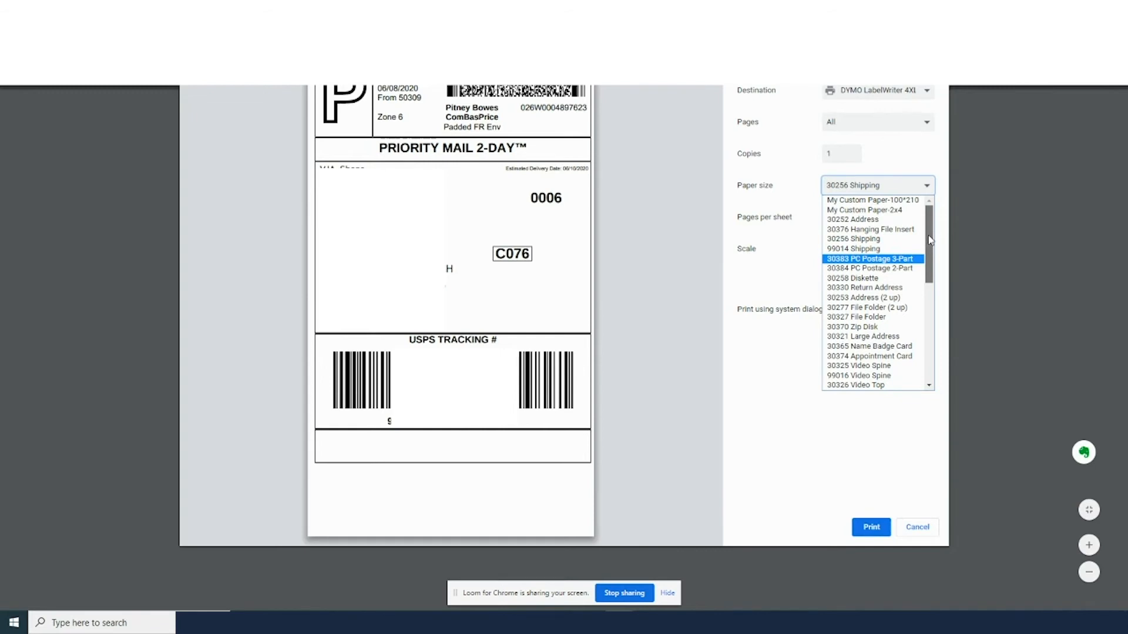
{"action": "scroll", "scroll_direction": "down", "scroll_amount": 3}
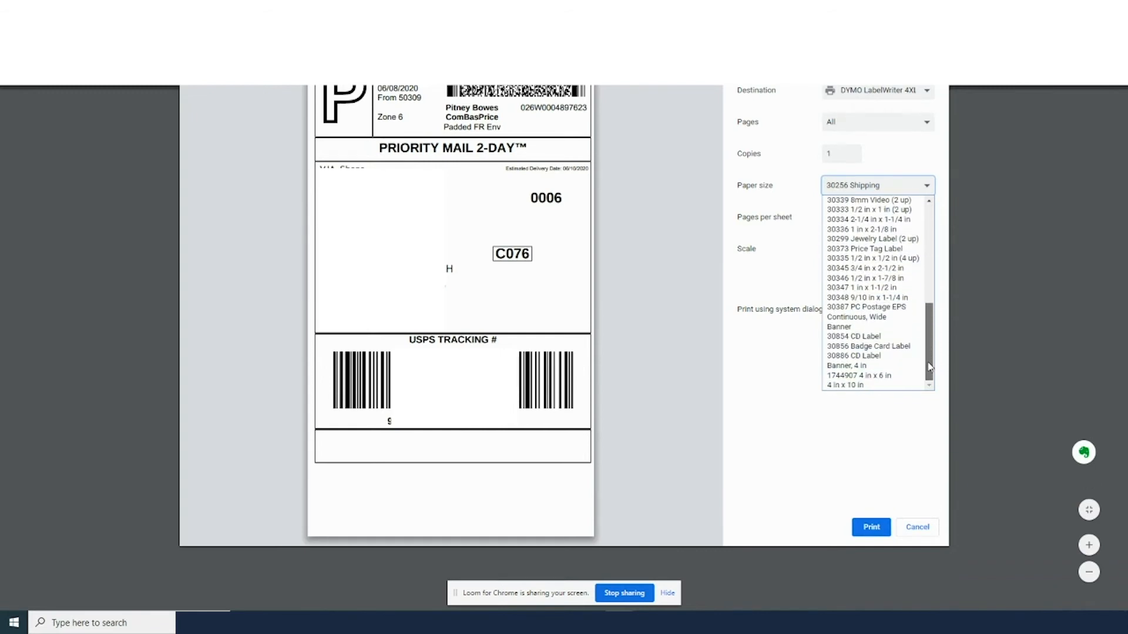
{"action": "left_click", "coordinate": [858, 375]}
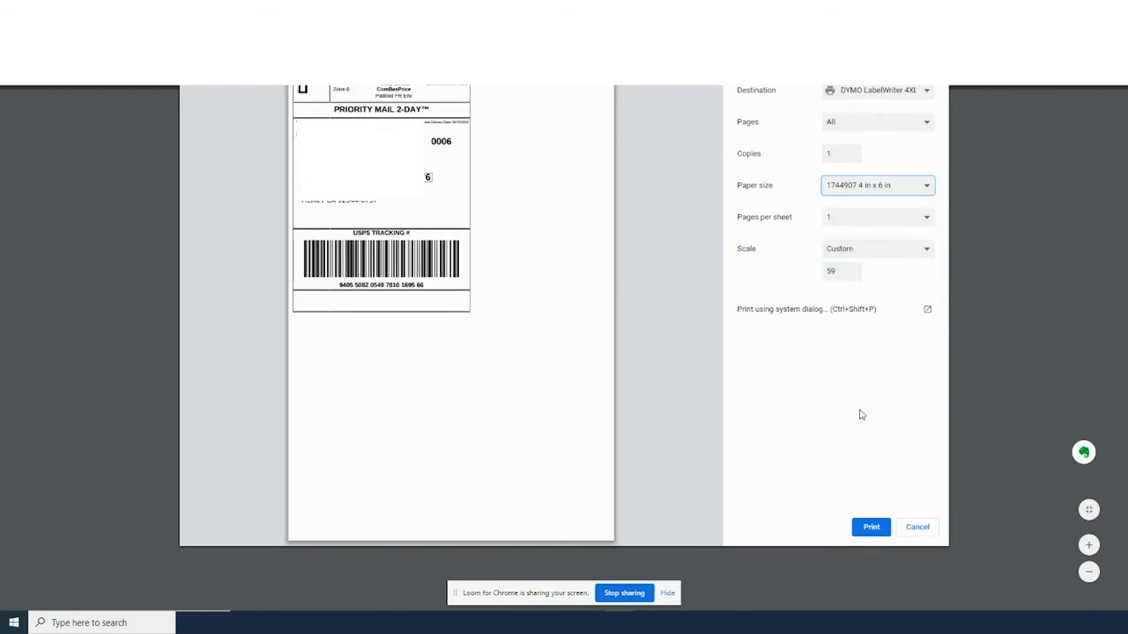
Scale the label to Fit to paper and close the print settings
{"action": "left_click", "coordinate": [877, 249]}
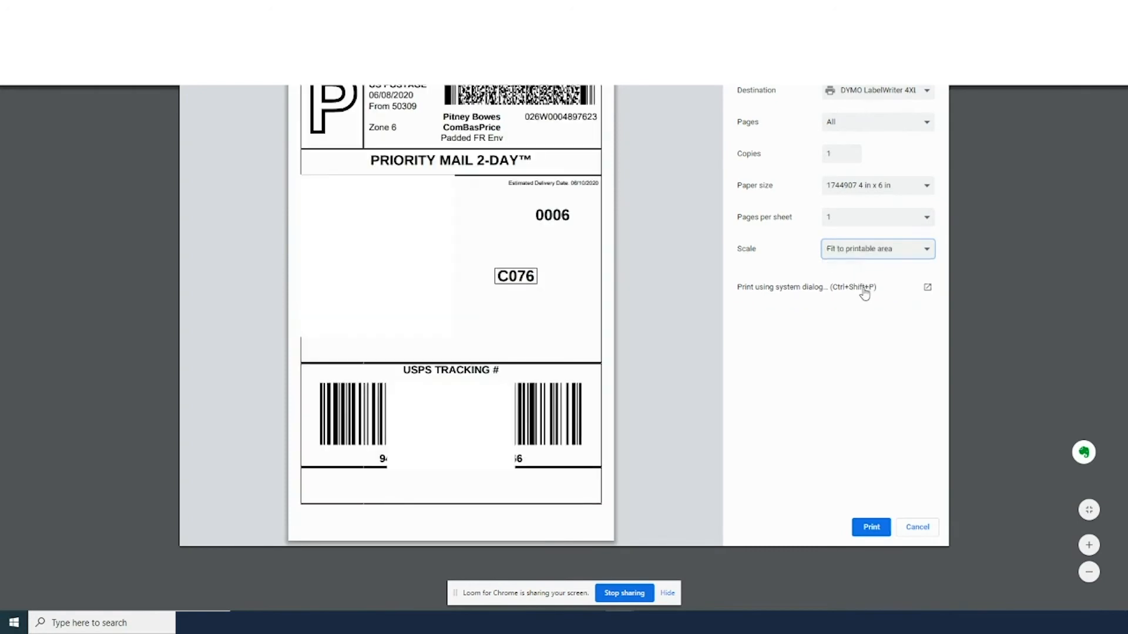
{"action": "left_click", "coordinate": [877, 249]}
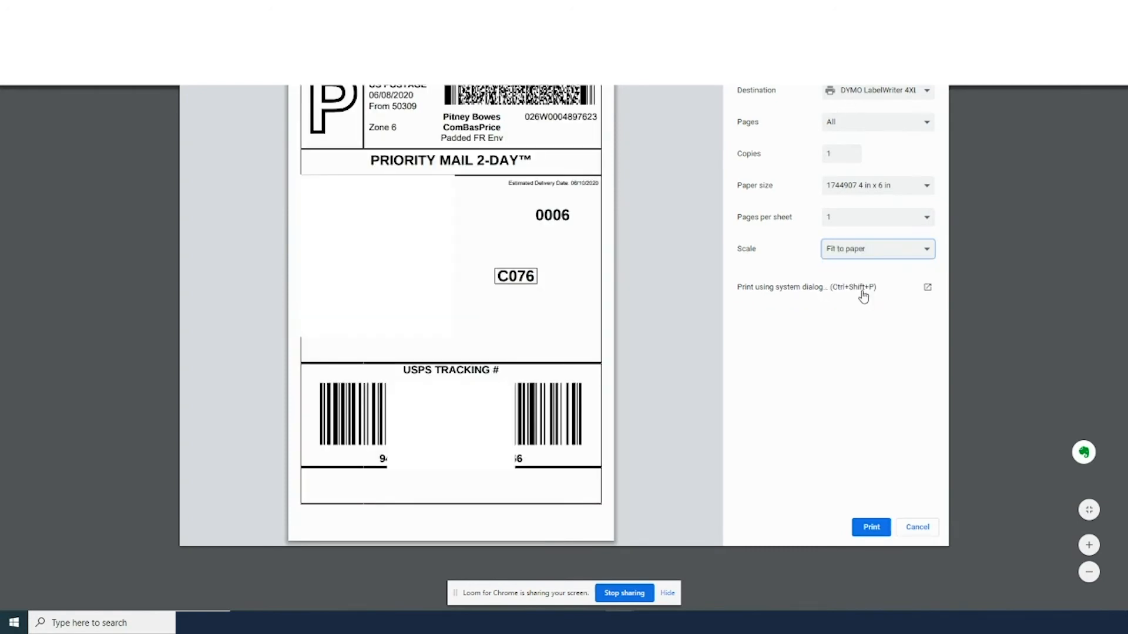
{"action": "left_click", "coordinate": [877, 248]}
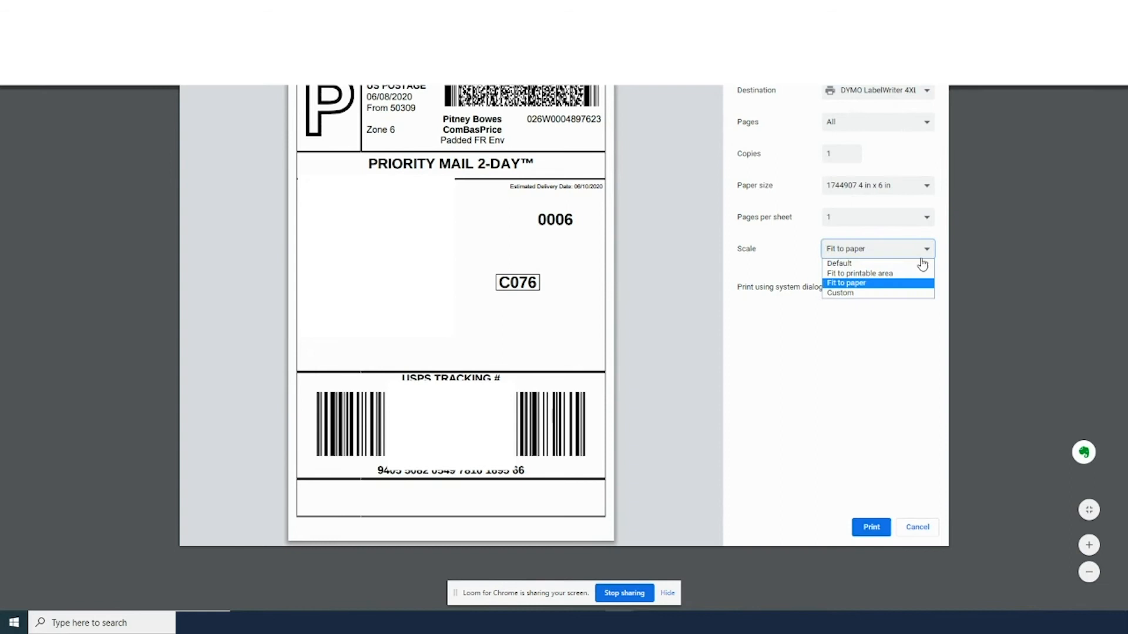
{"action": "left_click", "coordinate": [871, 527]}
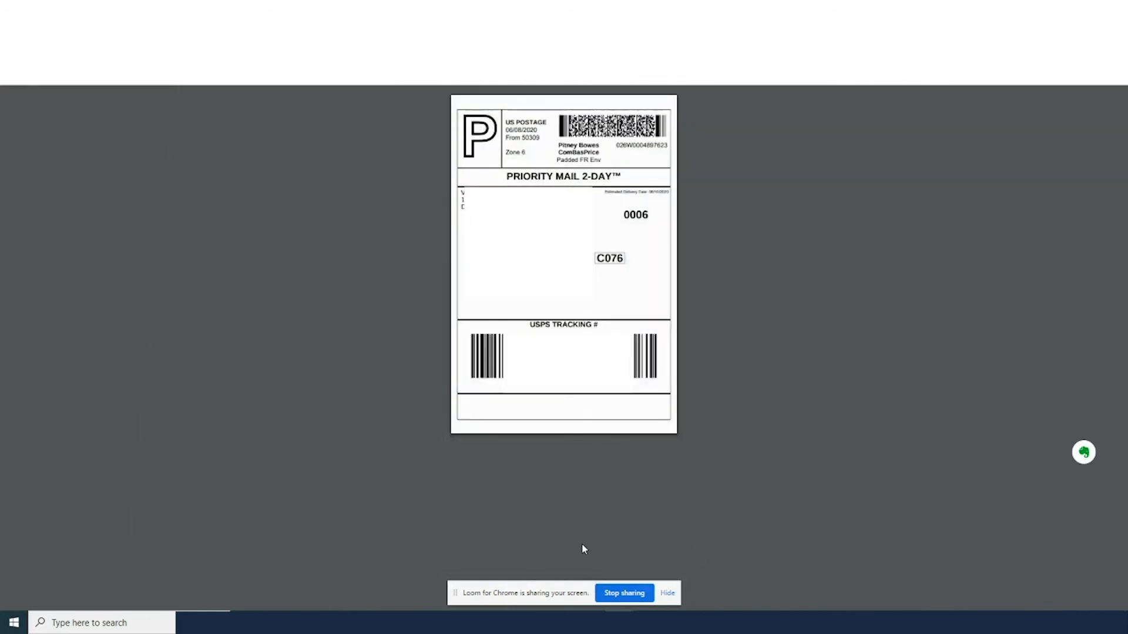